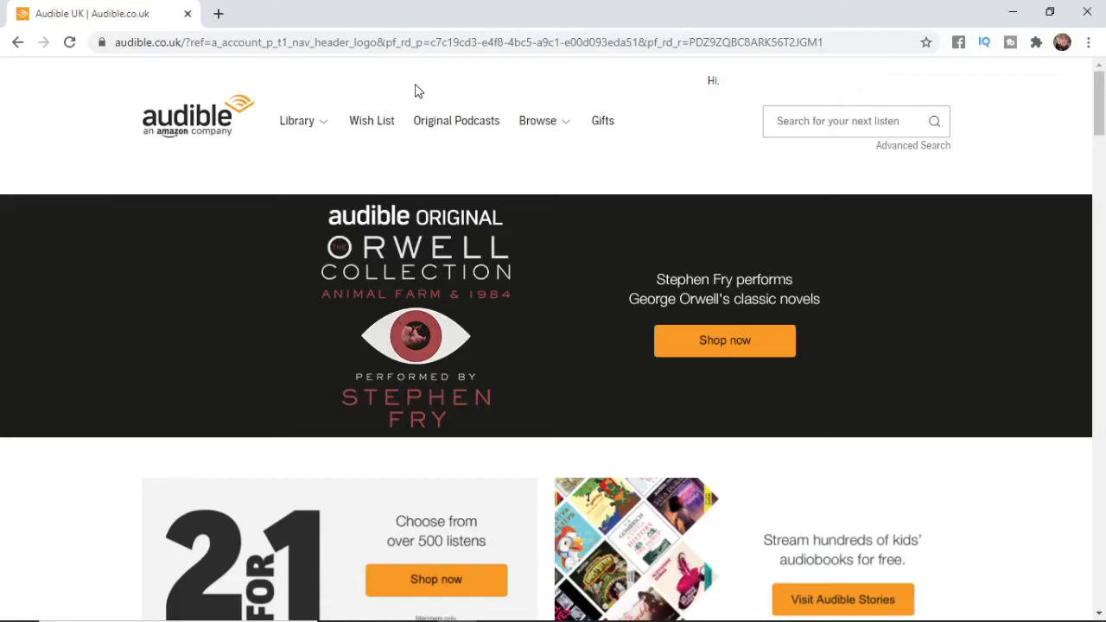
Open the 'Hi' account menu and choose Account Details
{"action": "left_click", "coordinate": [713, 81]}
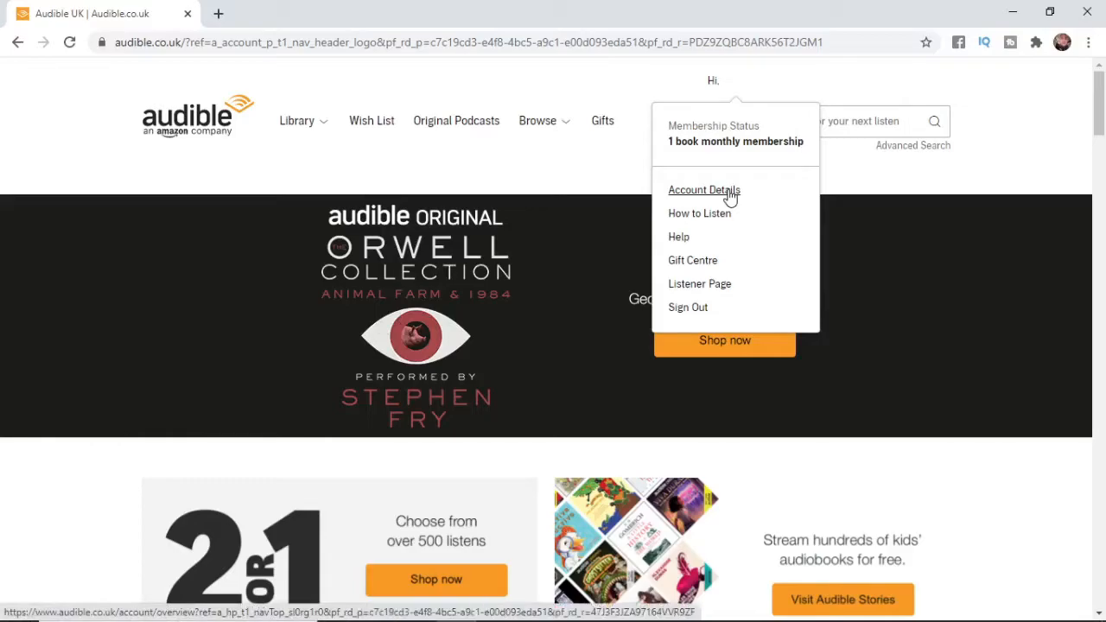
{"action": "left_click", "coordinate": [704, 189]}
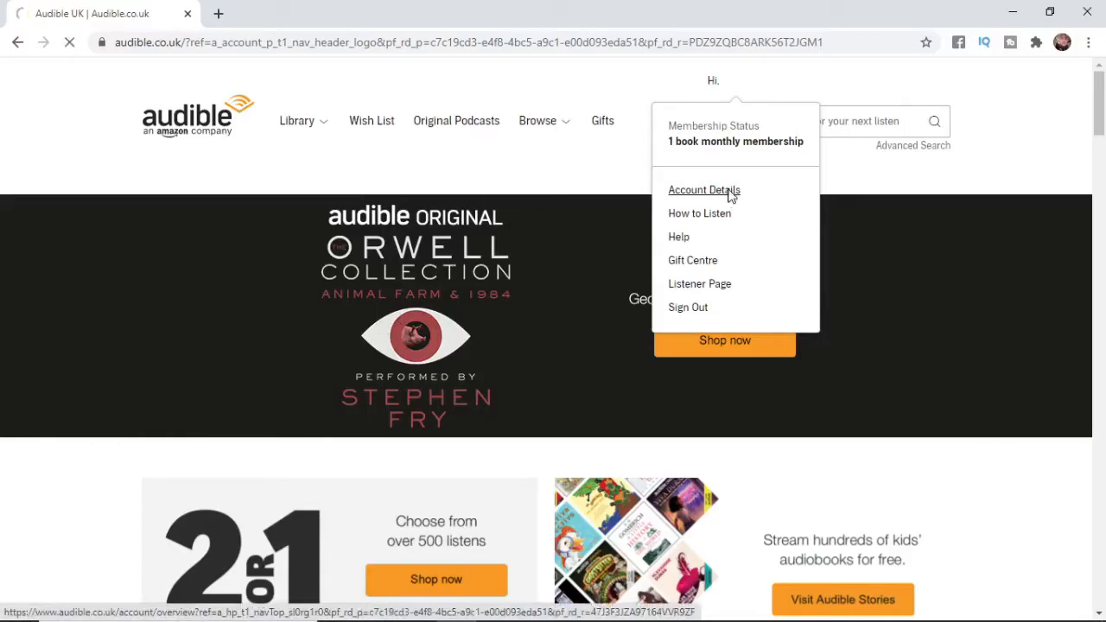
From Account Details, follow the Cancel membership link under Your membership
{"action": "left_click", "coordinate": [704, 189]}
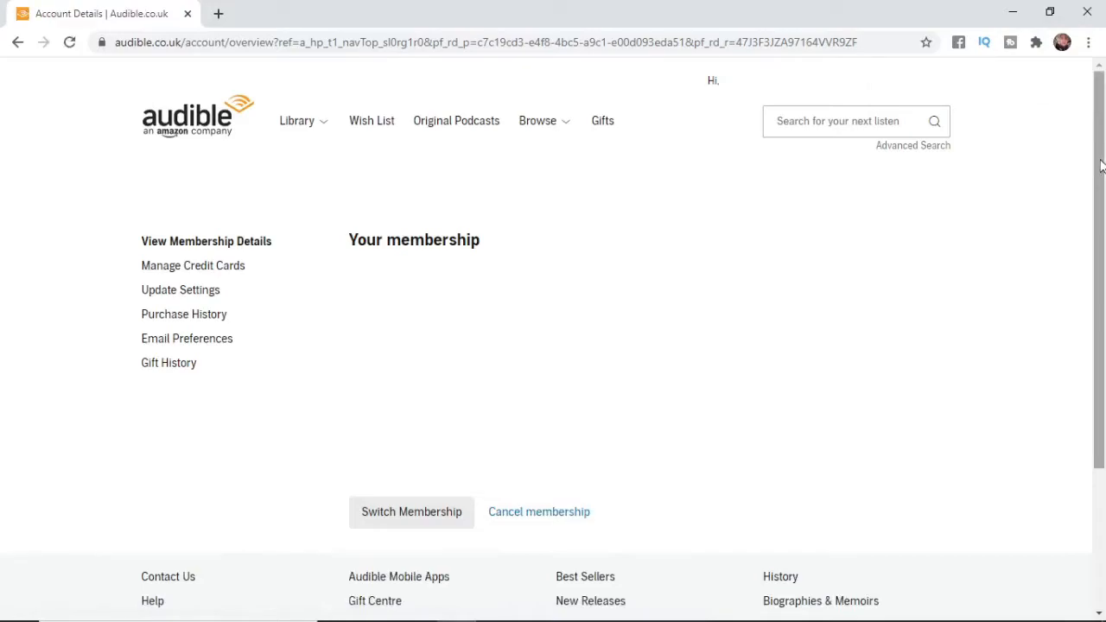
{"action": "mouse_move", "coordinate": [448, 537]}
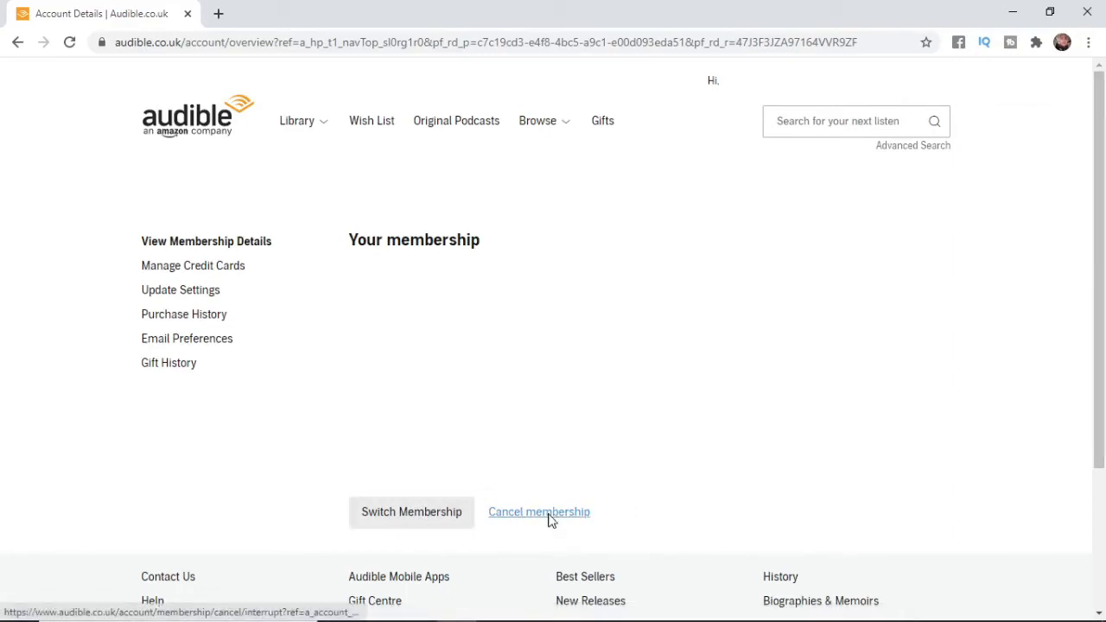
{"action": "left_click", "coordinate": [539, 511]}
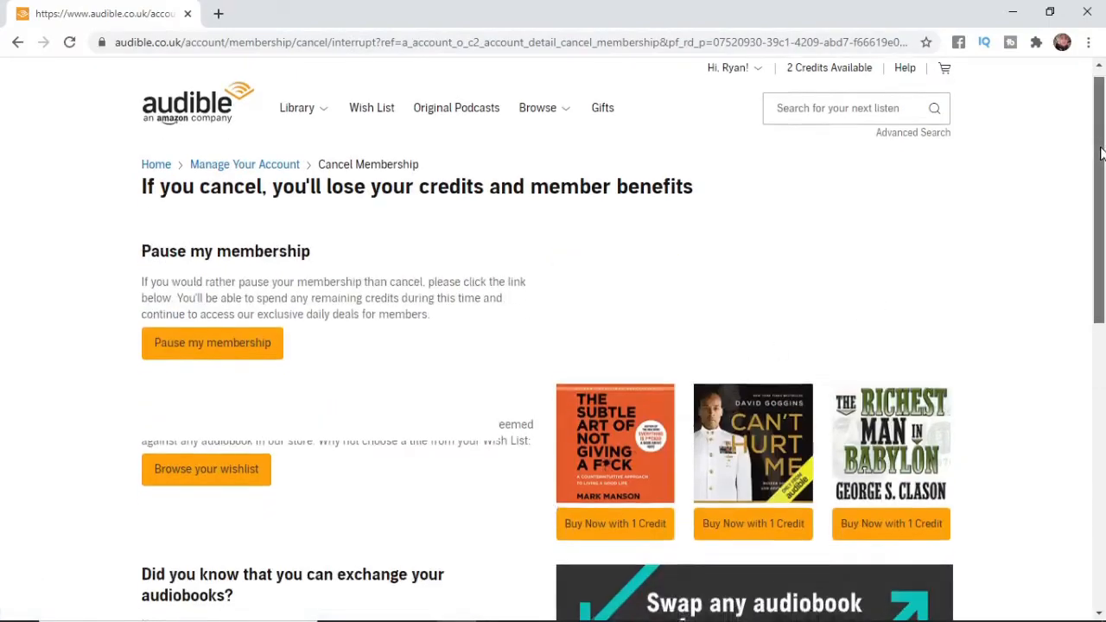
Scroll down the cancellation page to the lost-credits warning and exchange offer
{"action": "scroll", "scroll_direction": "down", "scroll_amount": 3}
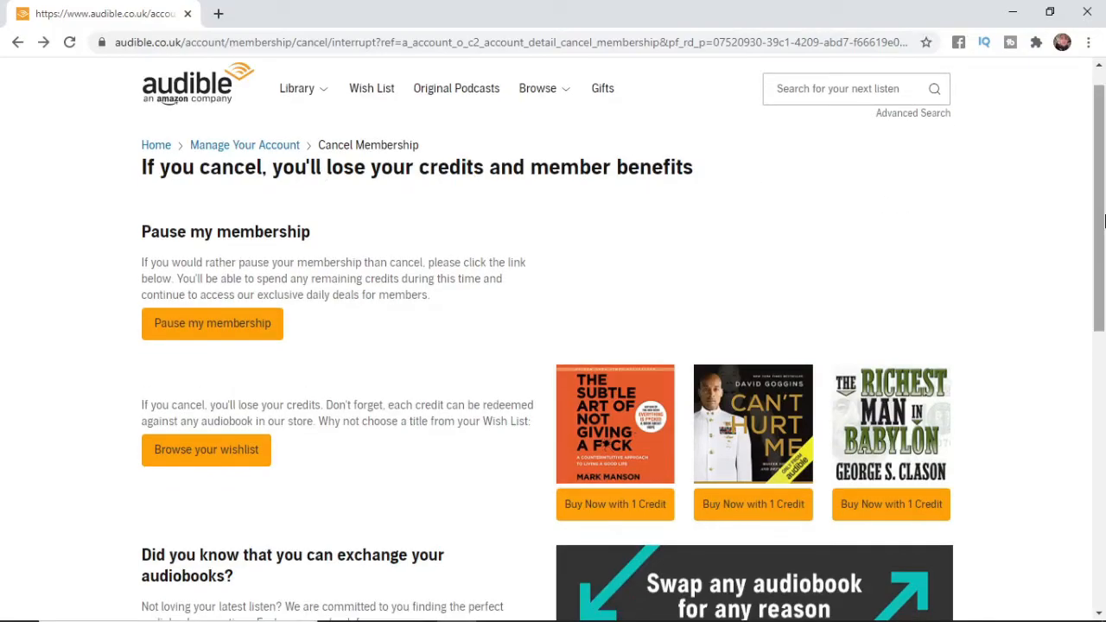
{"action": "mouse_move", "coordinate": [786, 173]}
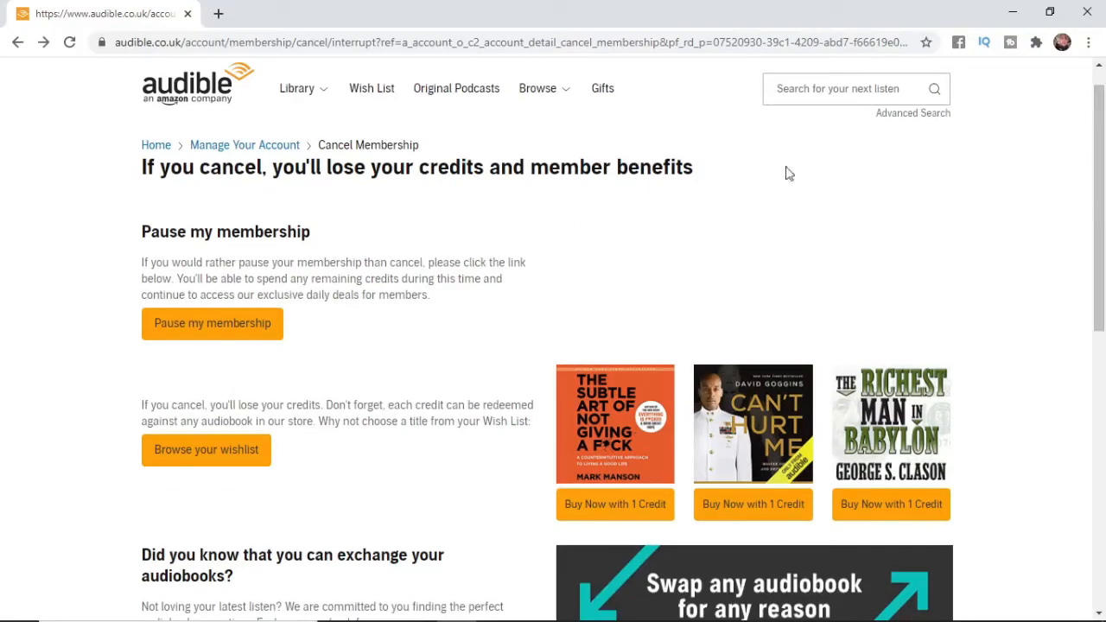
{"action": "mouse_move", "coordinate": [320, 342]}
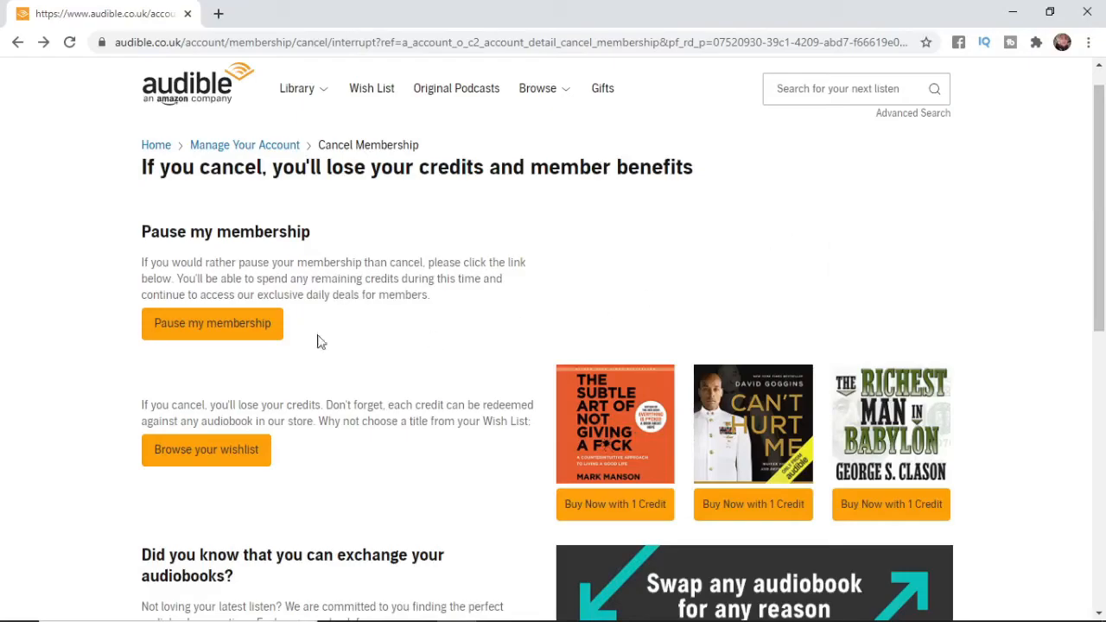
{"action": "mouse_move", "coordinate": [812, 290]}
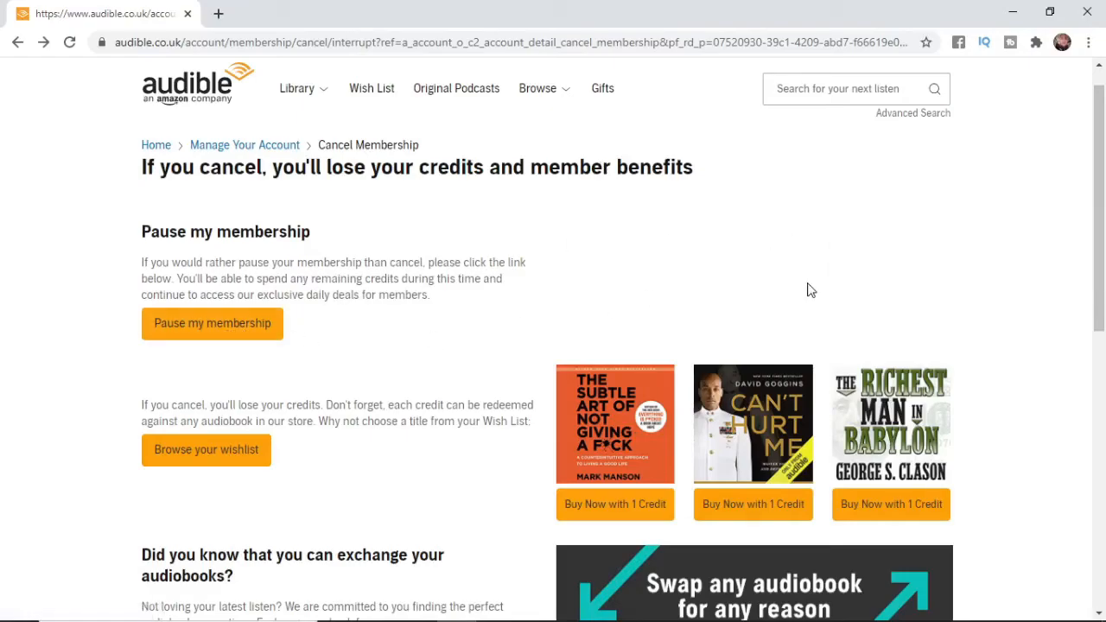
{"action": "mouse_move", "coordinate": [440, 323]}
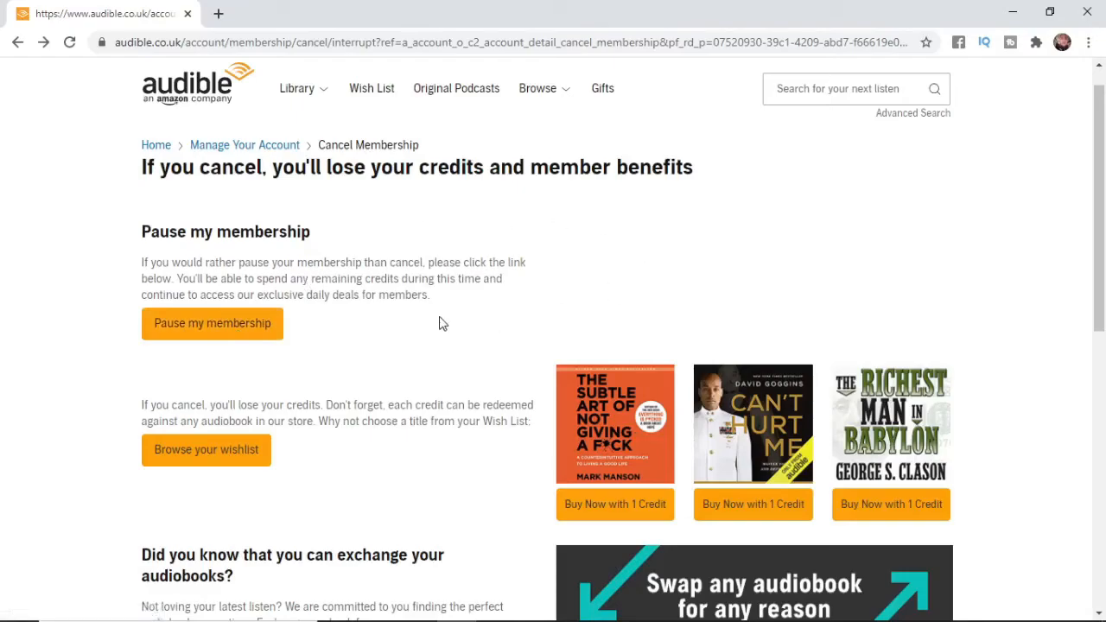